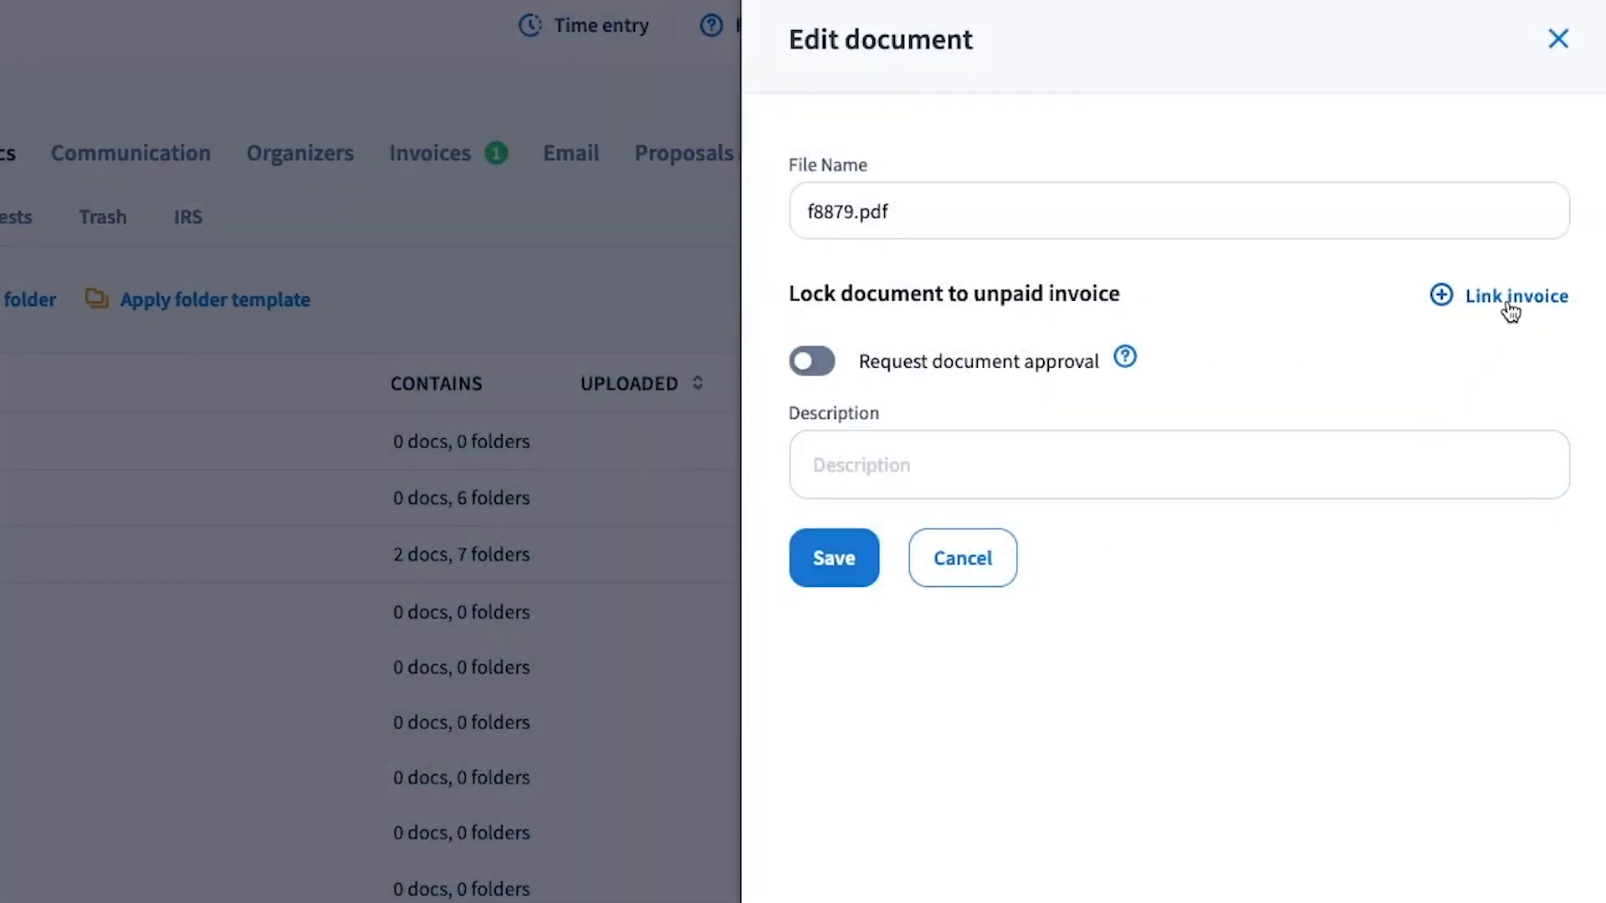
Step: Open the Edit panel for f8879.pdf in 'Firm docs shared with client'
click(1516, 296)
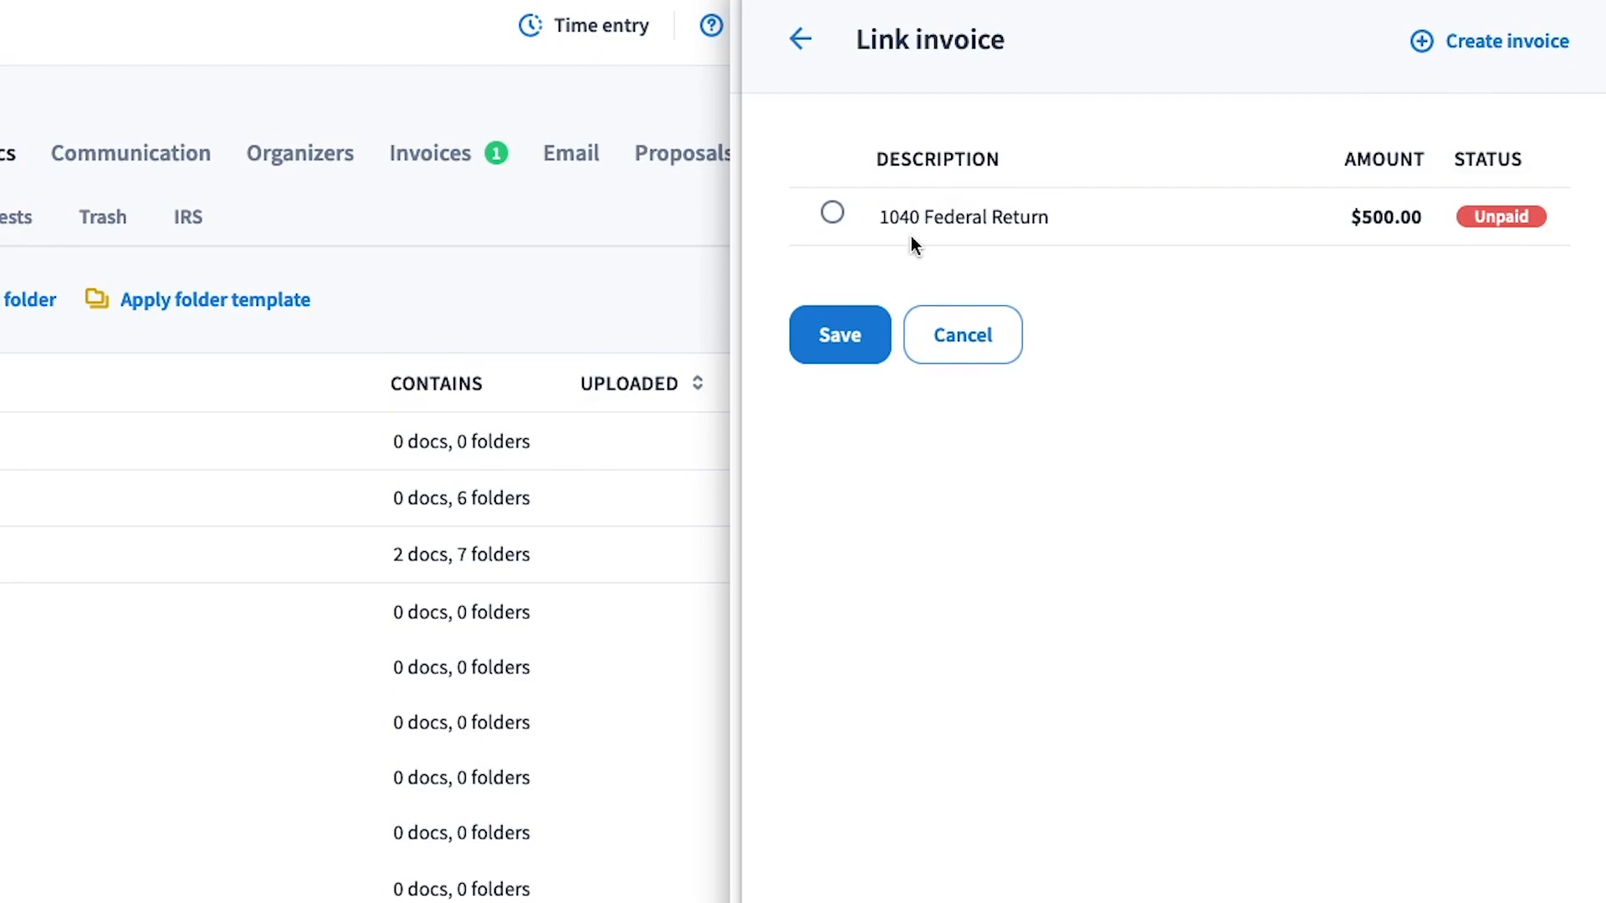
click(961, 334)
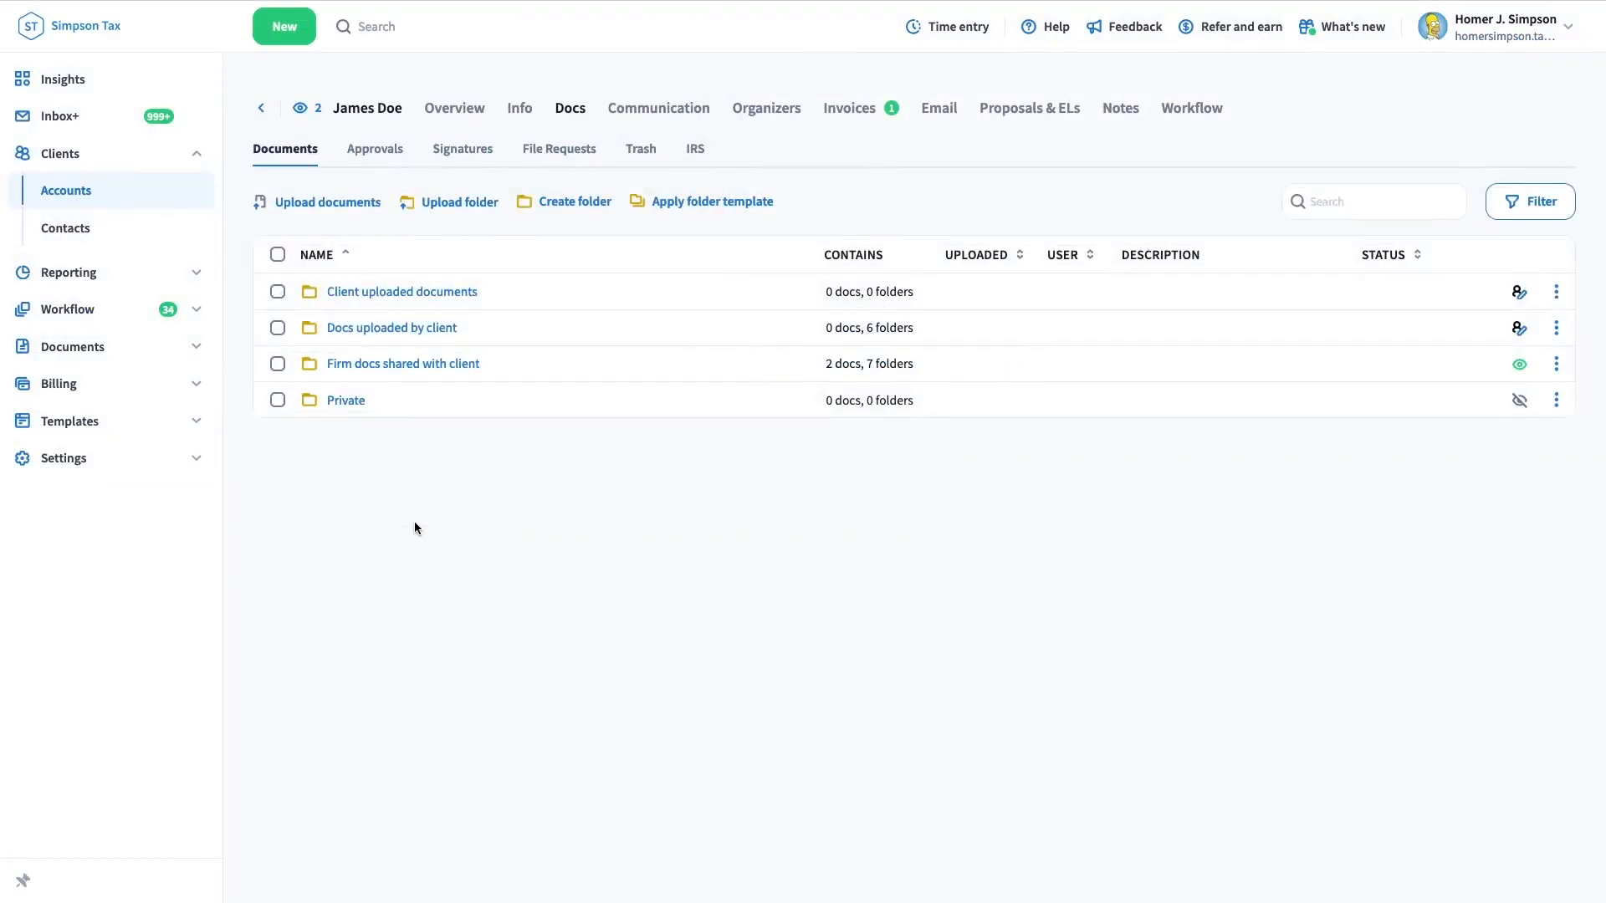
mouse_move(1515, 421)
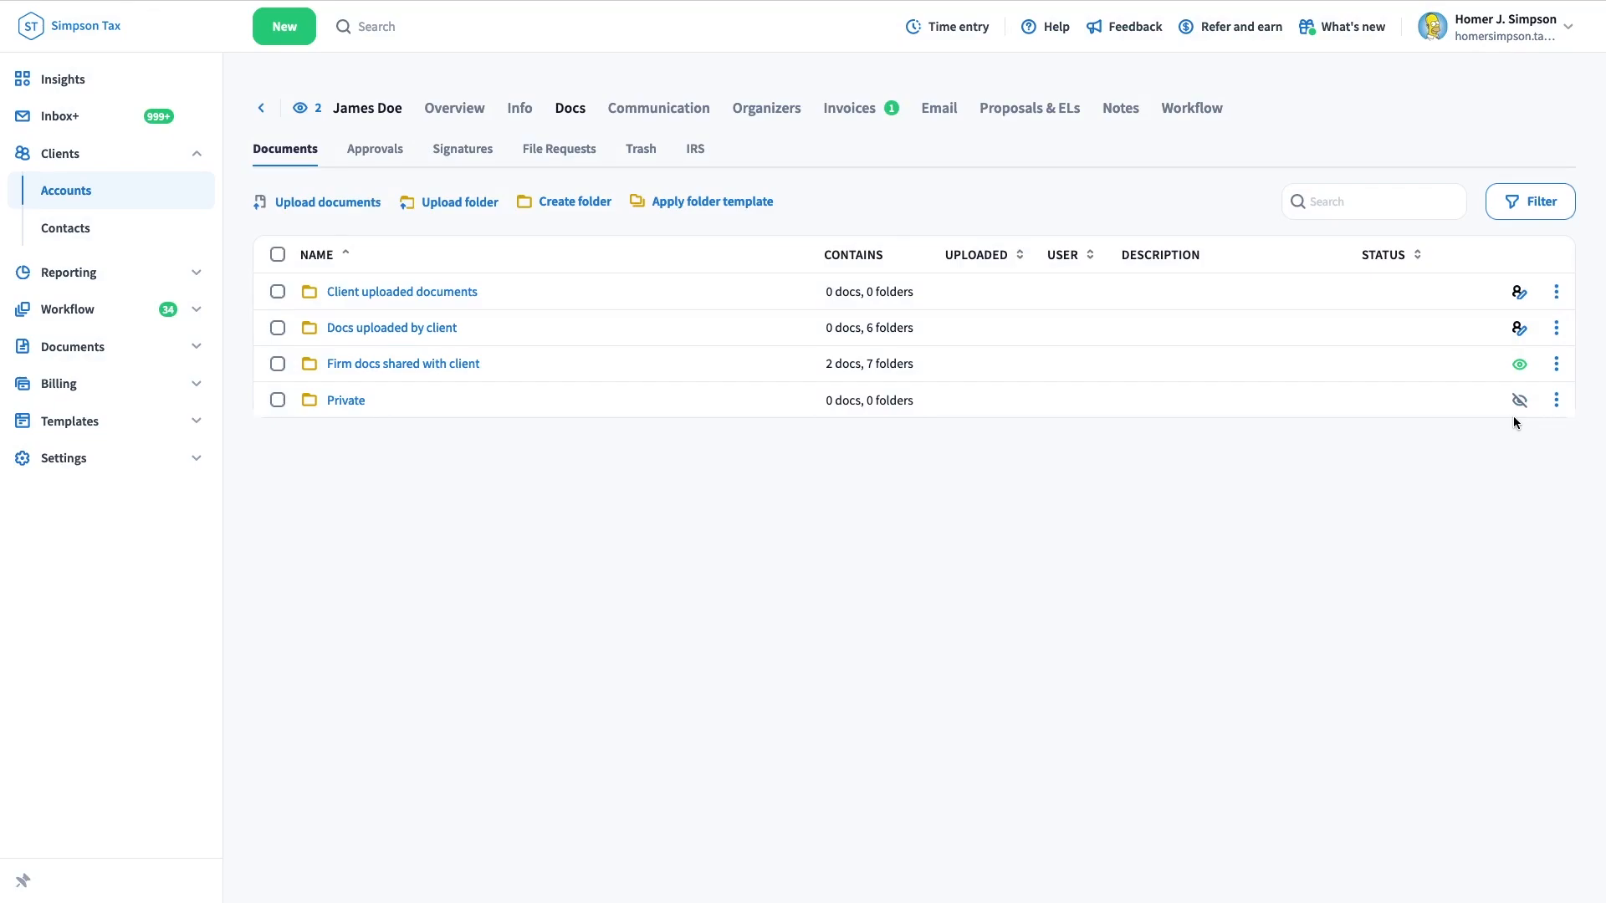
mouse_move(1519, 364)
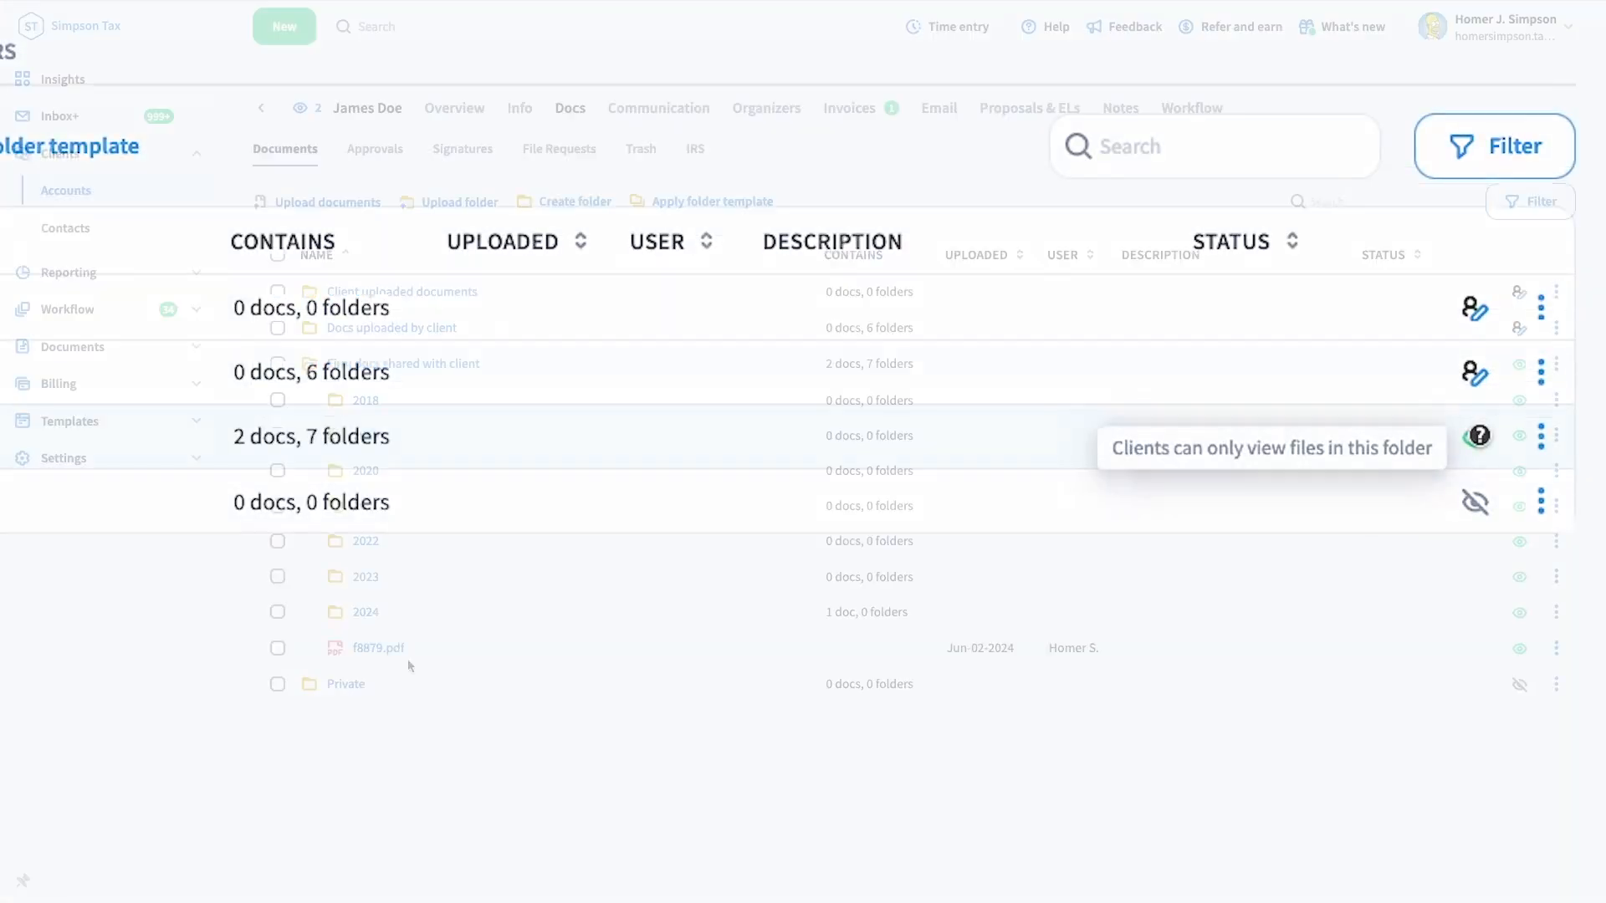
click(1556, 648)
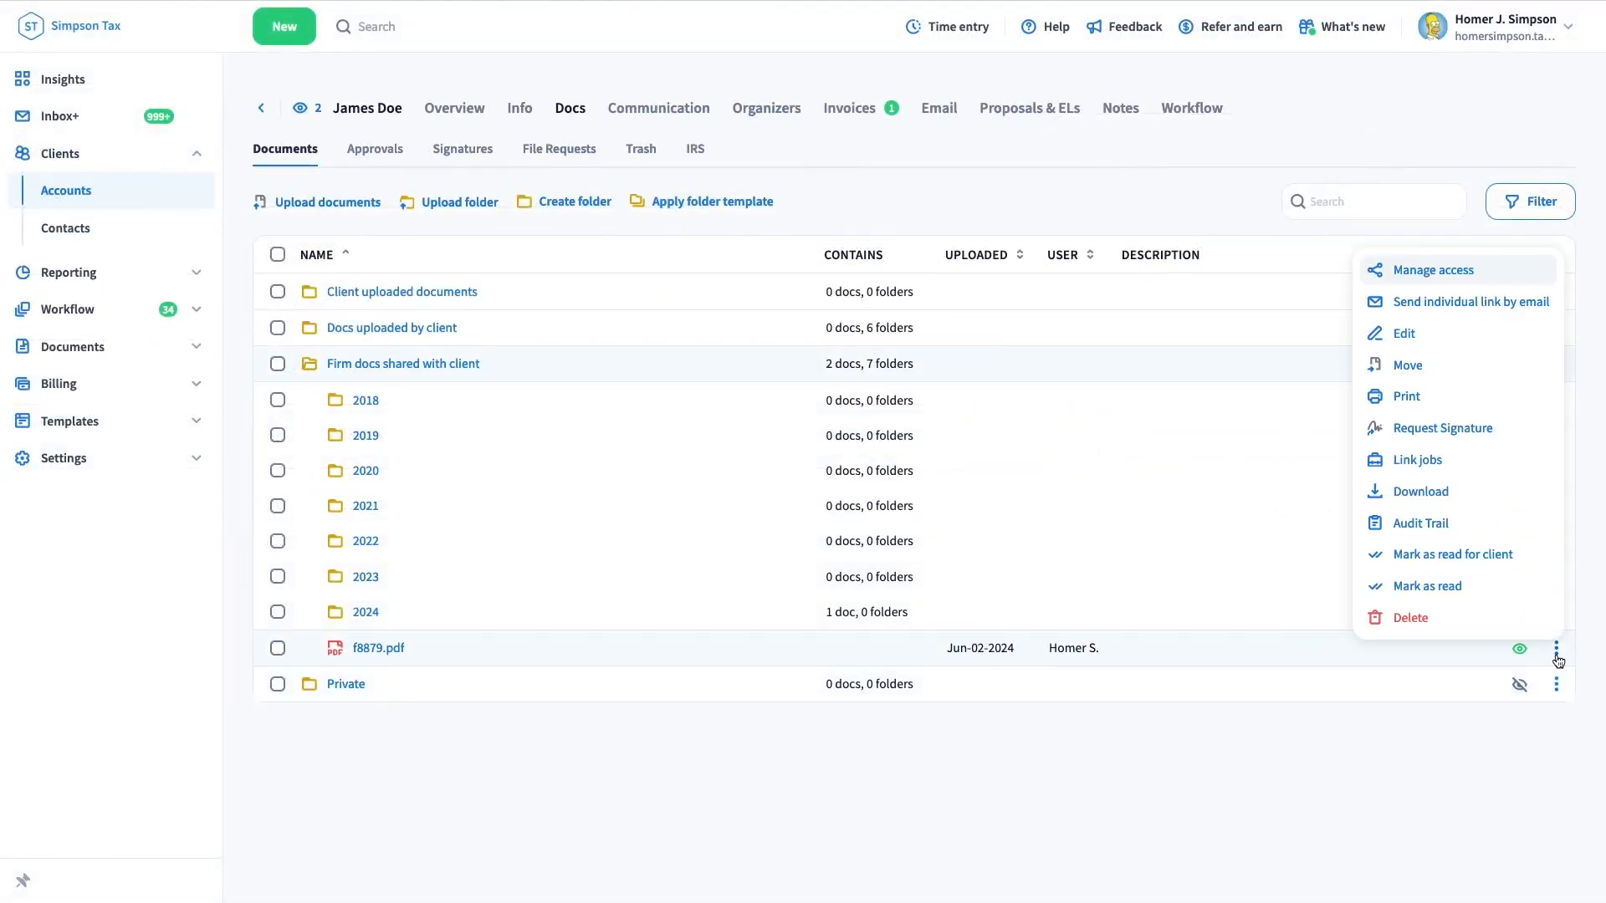
click(1404, 333)
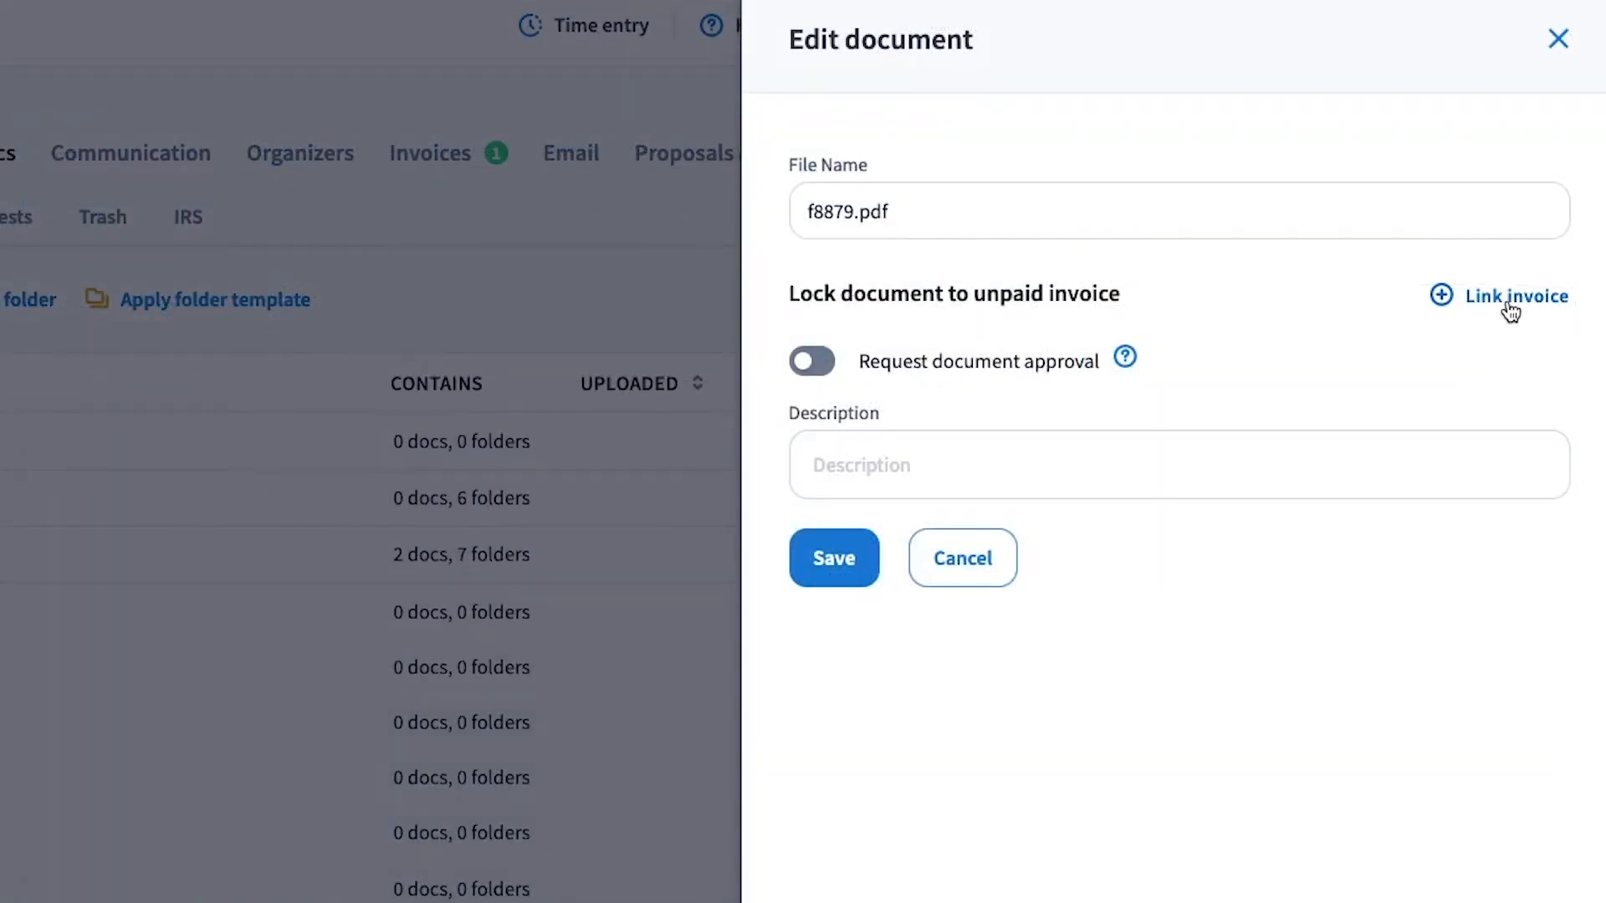
Step: Lock f8879.pdf to the unpaid $500 1040 Federal Return invoice and save
click(1513, 296)
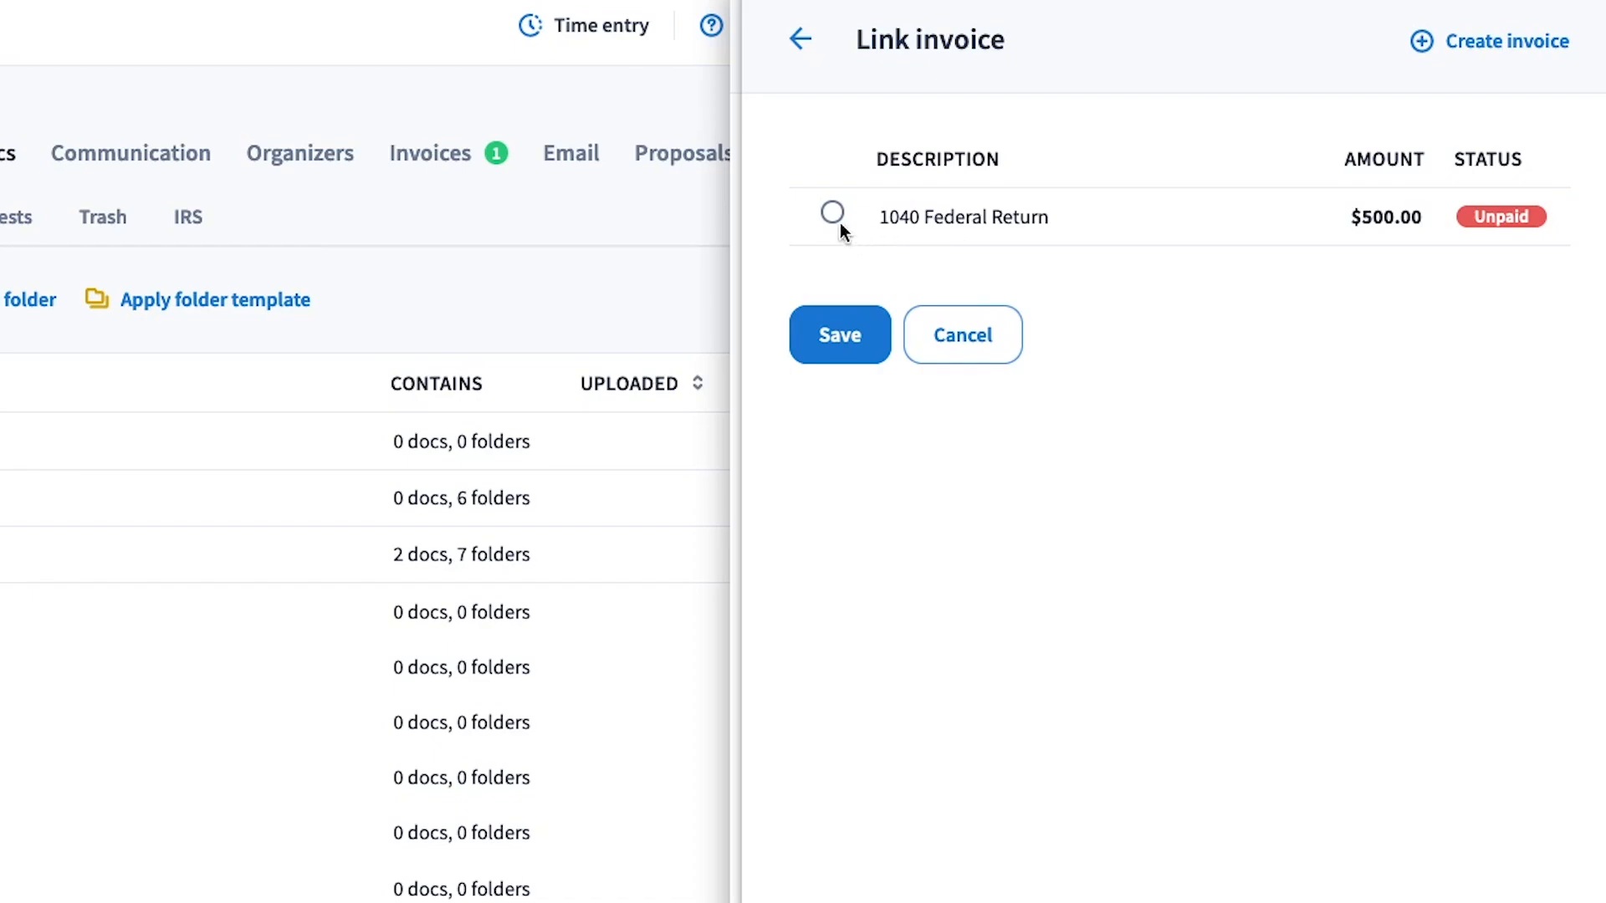
click(831, 214)
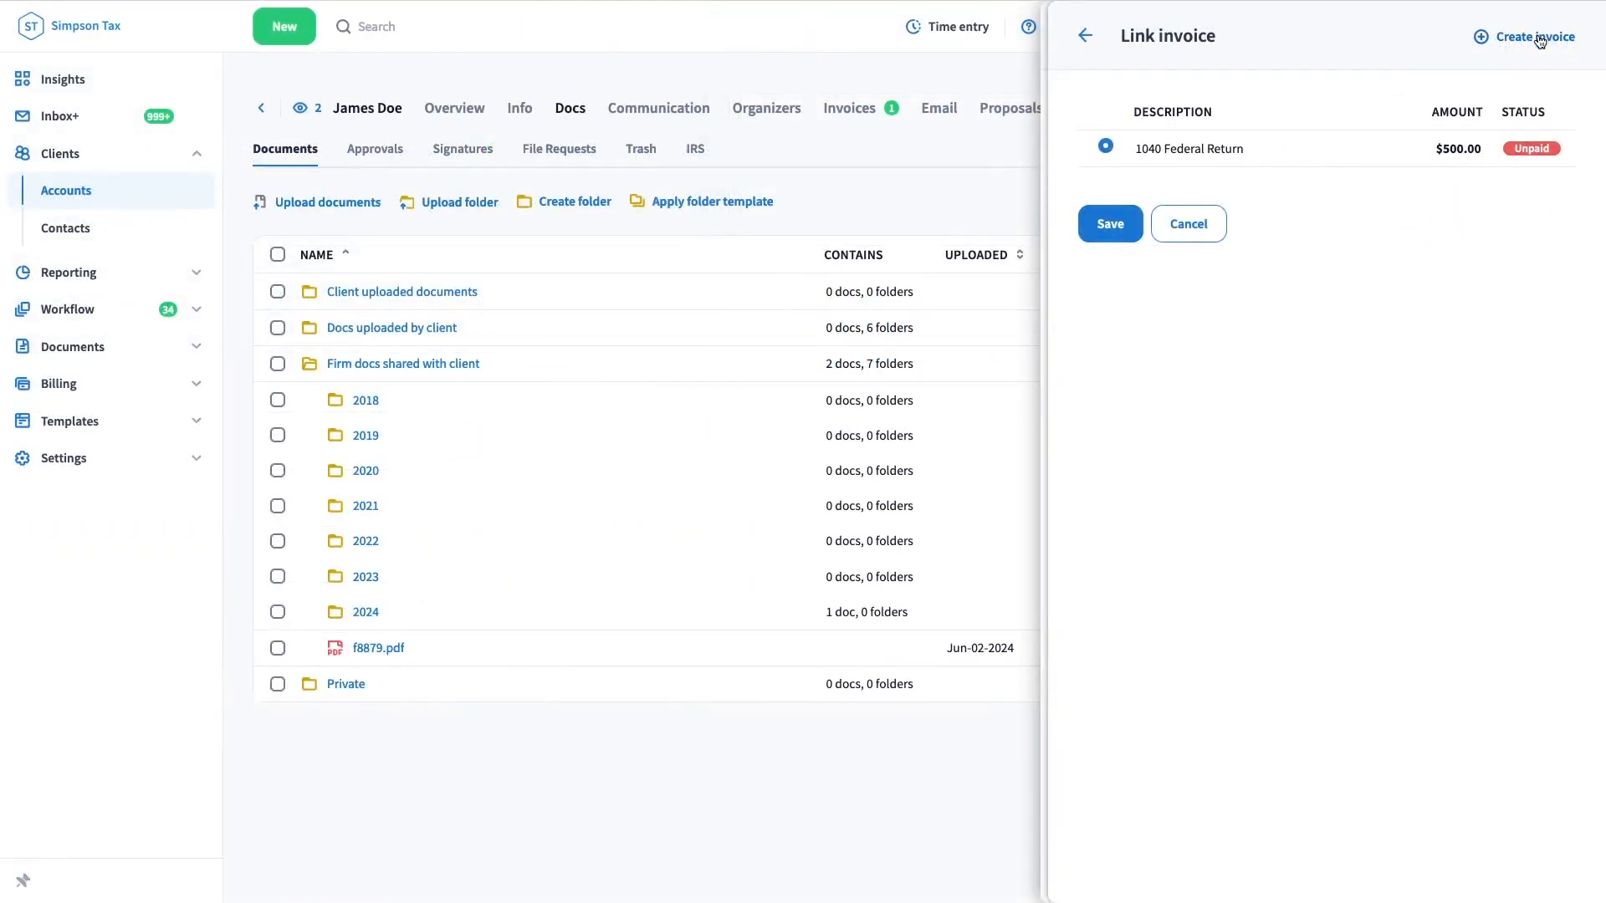
click(1529, 37)
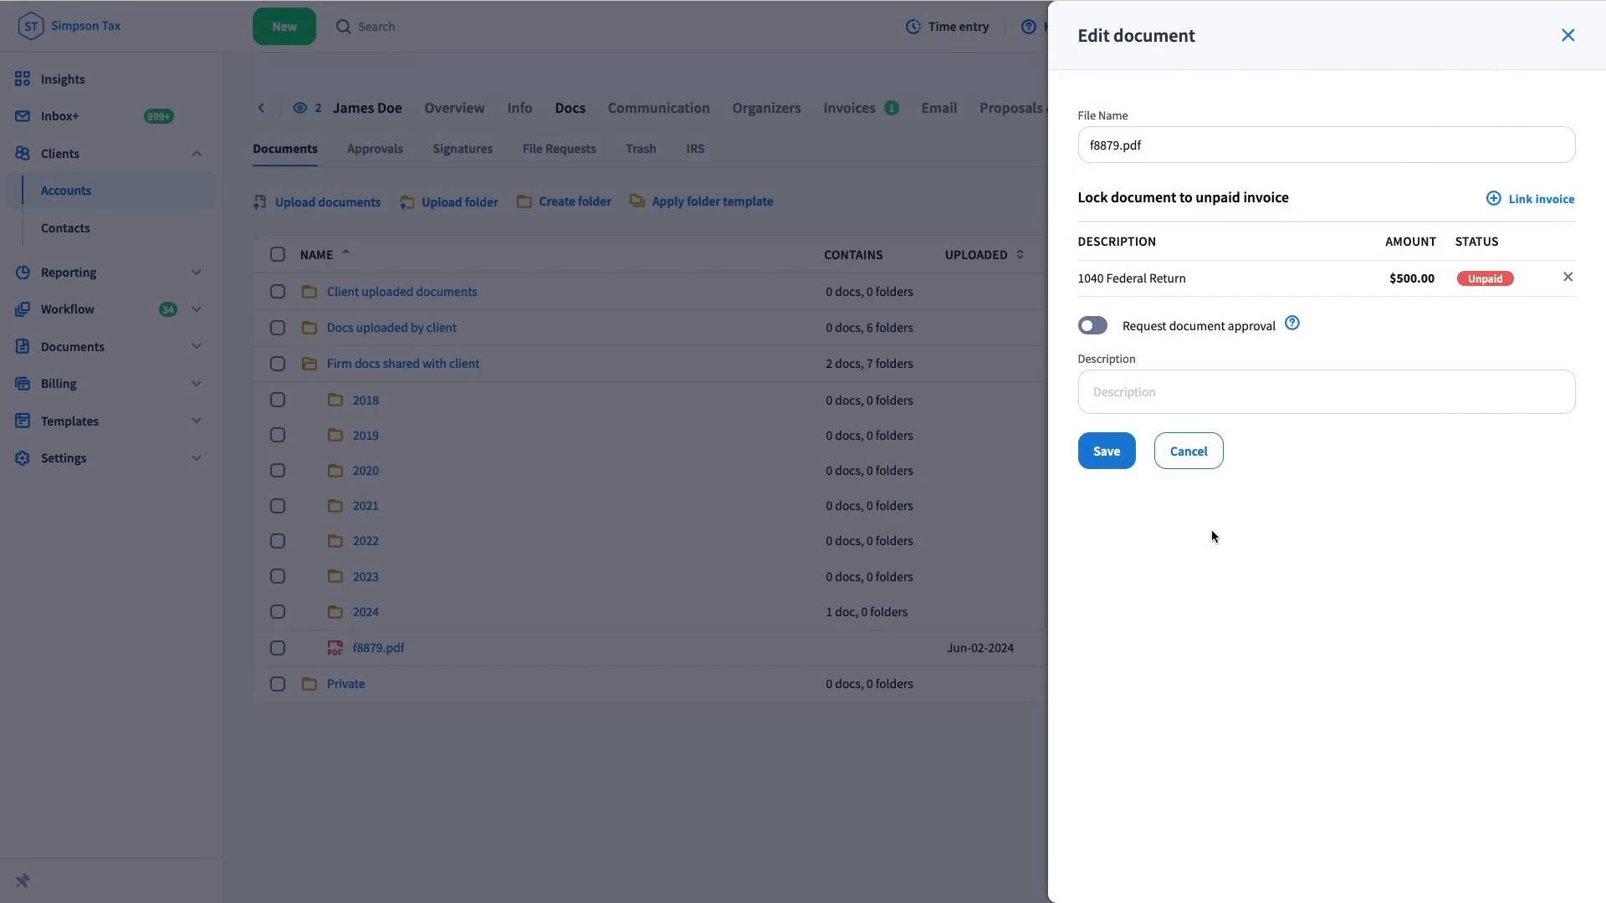
click(1105, 451)
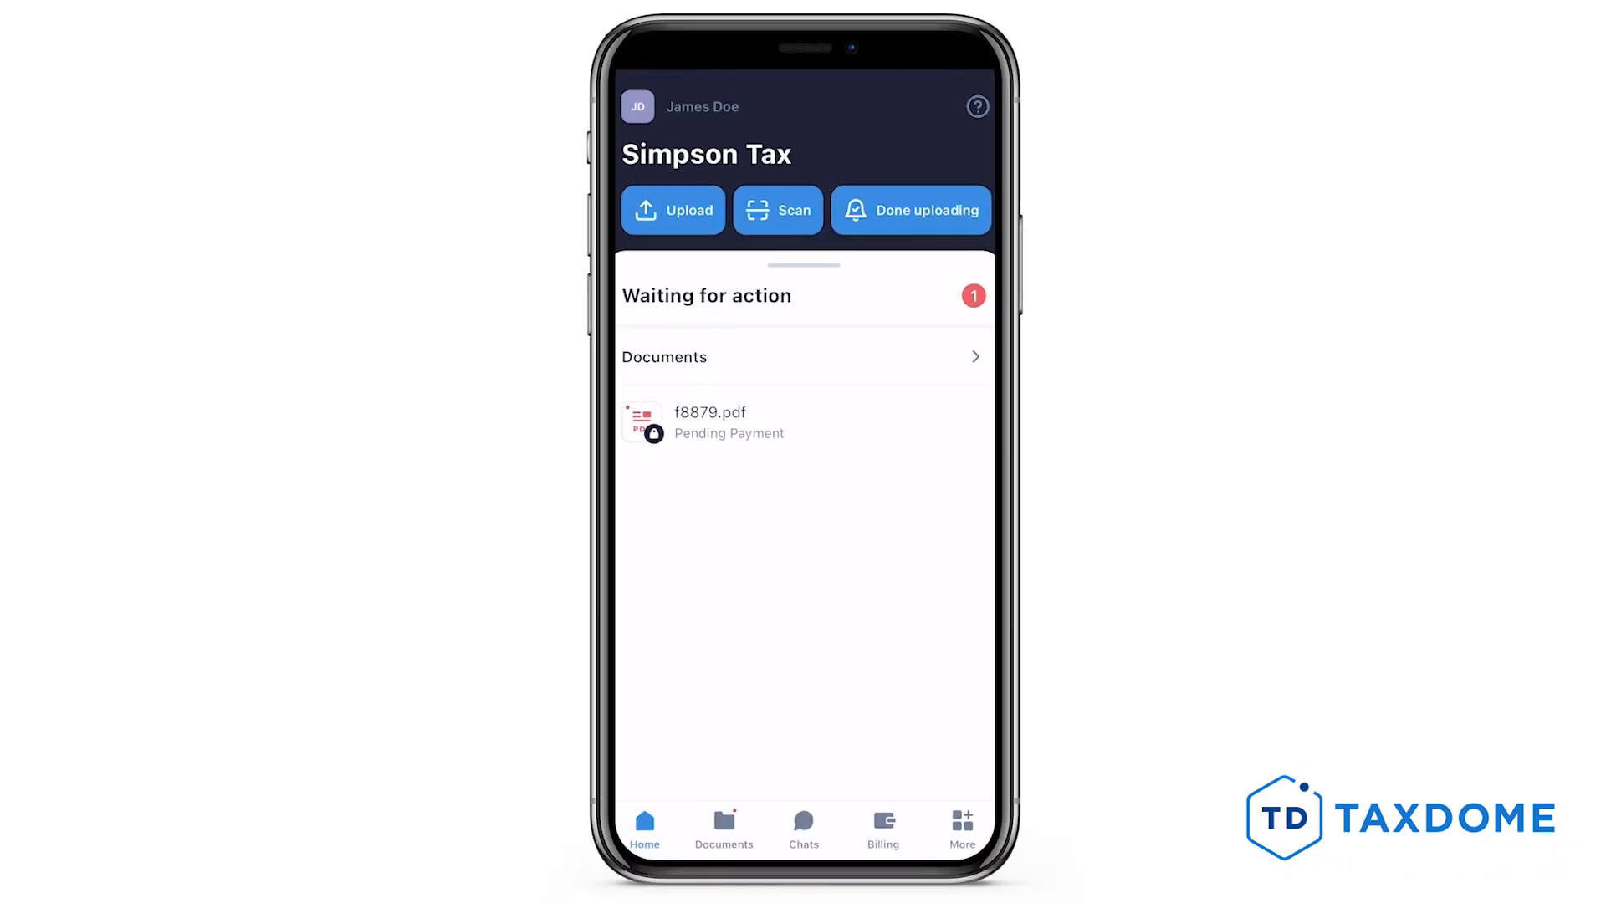
Step: Open f8879.pdf in the mobile portal to view its invoice lock screen
click(708, 422)
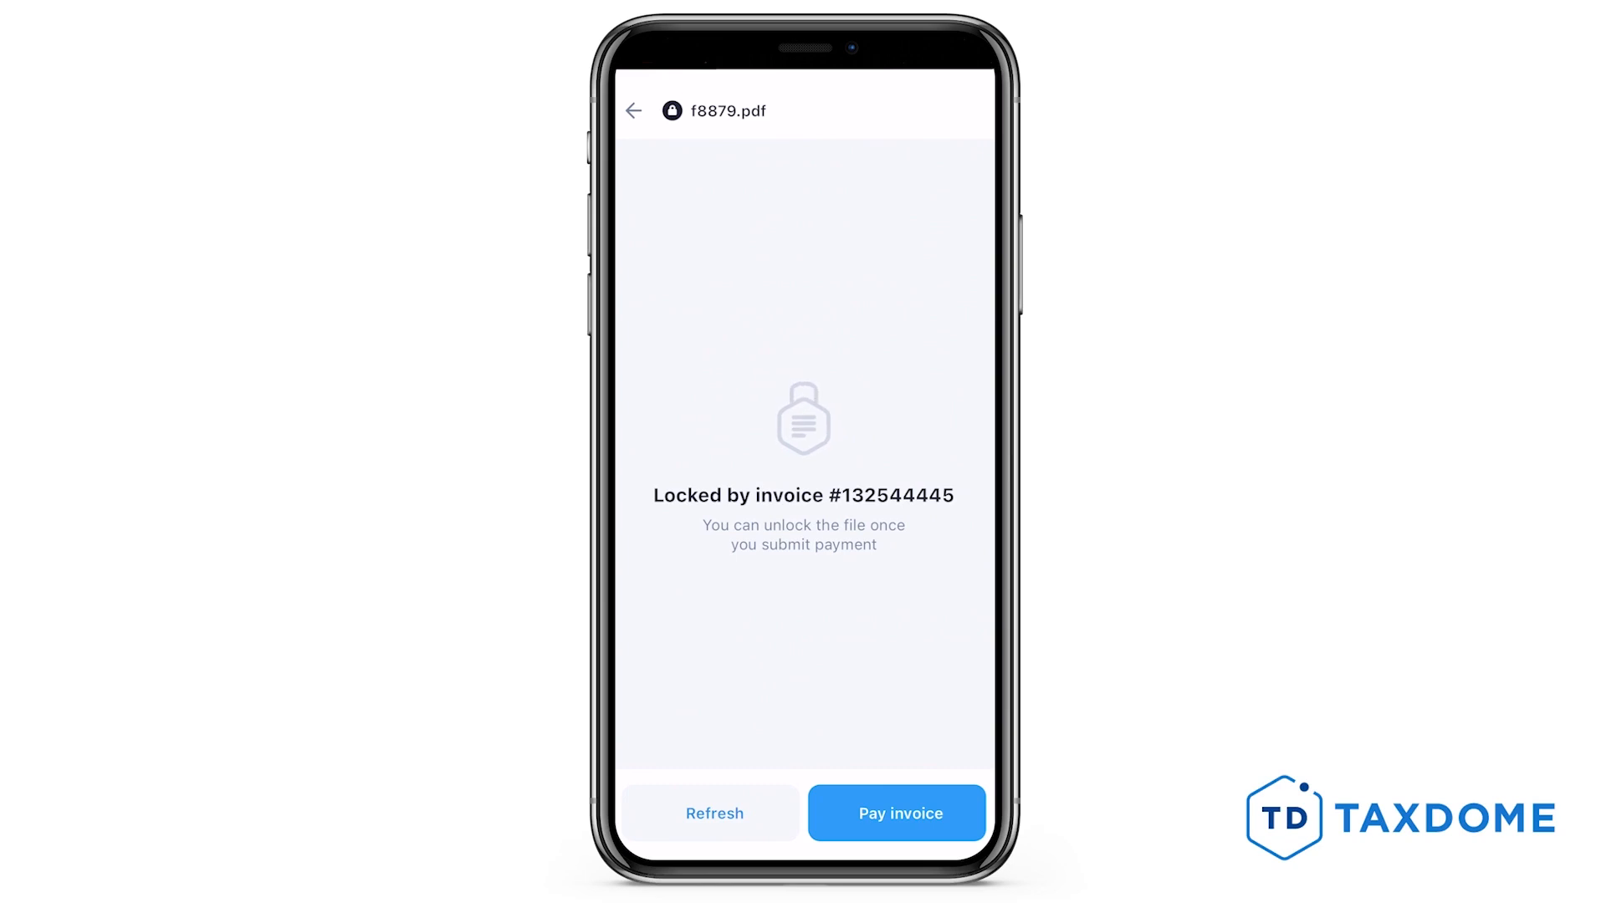